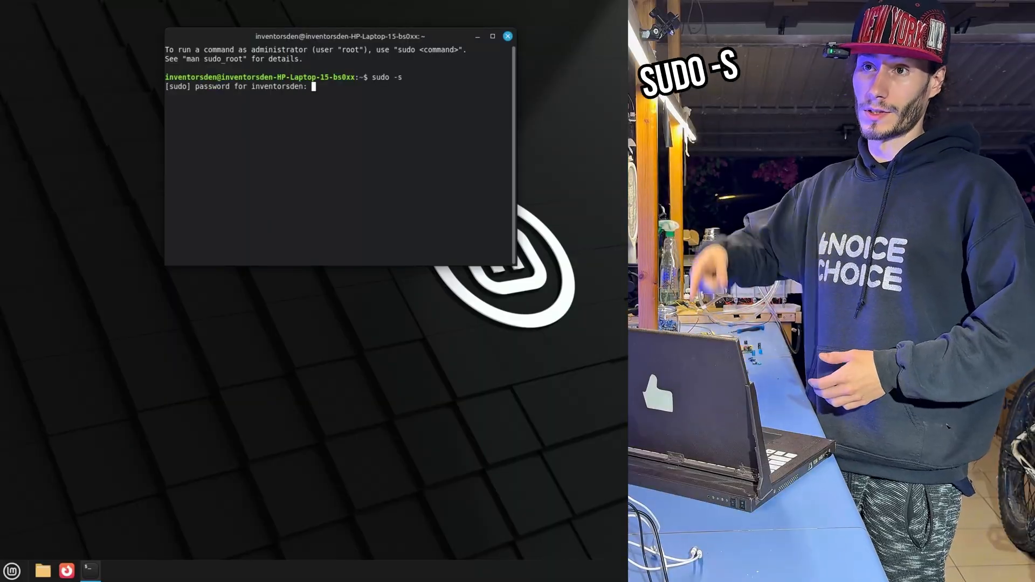
# - Enter the sudo password and open /etc/default/grub in nano as root
pyautogui.write('****')
pyautogui.write('sudo nano')
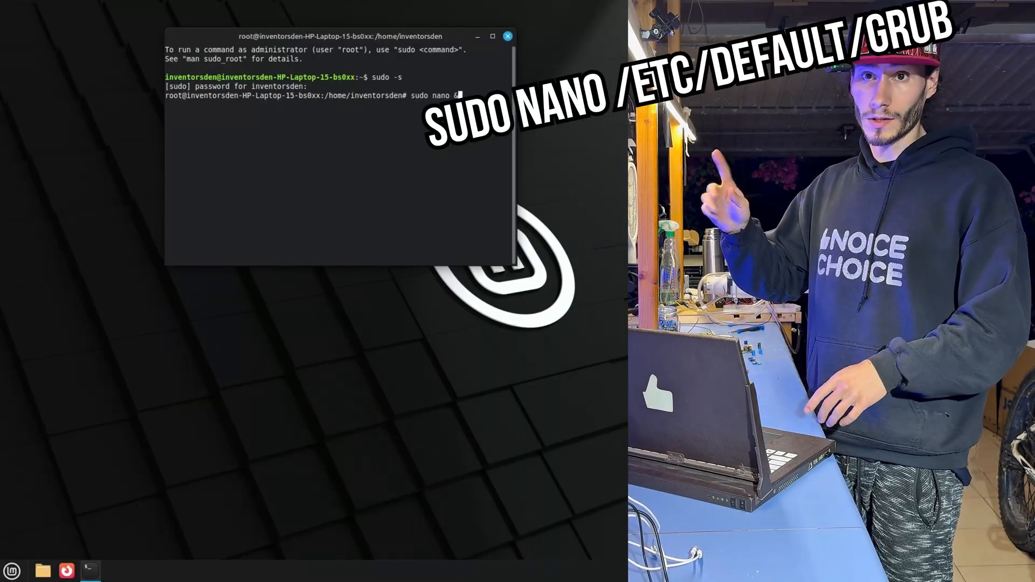
pyautogui.write('/etc/default/g')
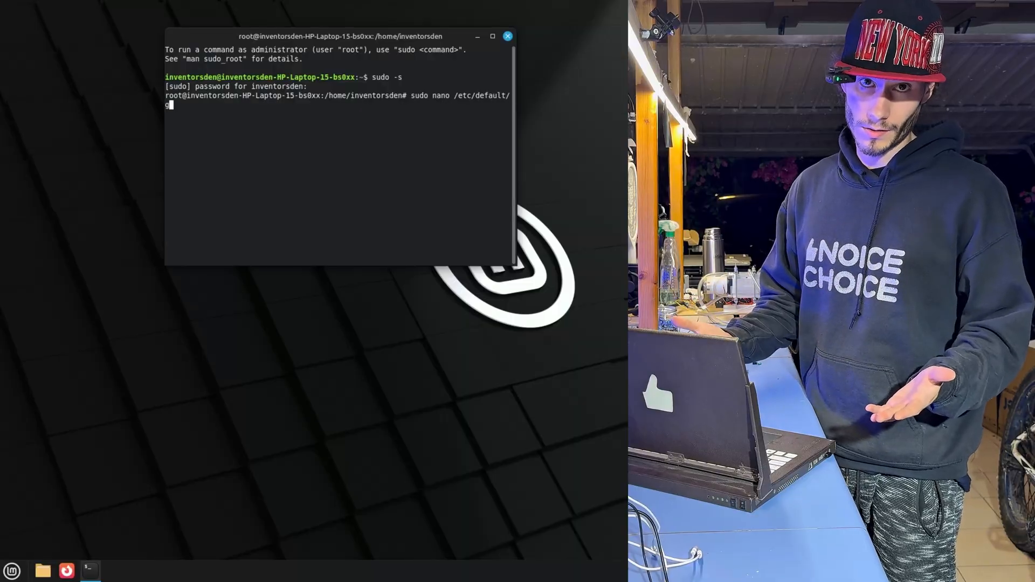
pyautogui.press('Return')
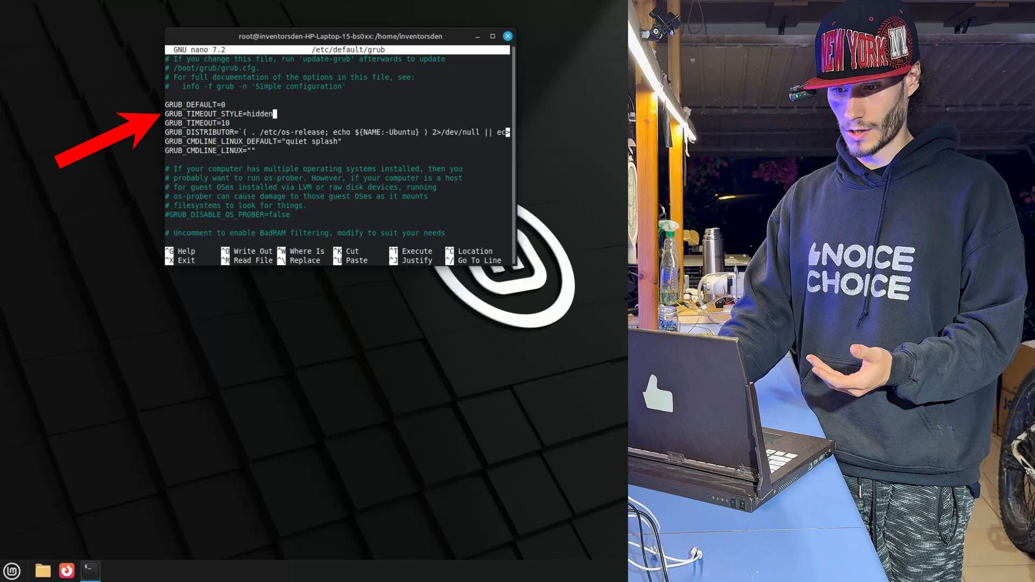
# - Set GRUB_TIMEOUT_STYLE=menu, GRUB_TIMEOUT=30, uncomment GRUB_DISABLE_OS_PROBER, then save and exit nano
pyautogui.write('menu')
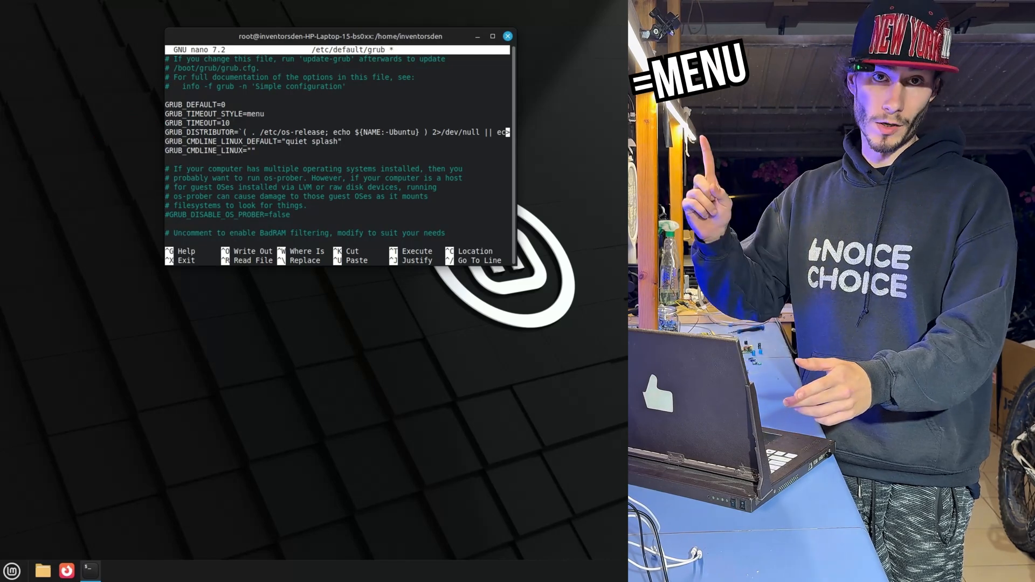
pyautogui.write('30')
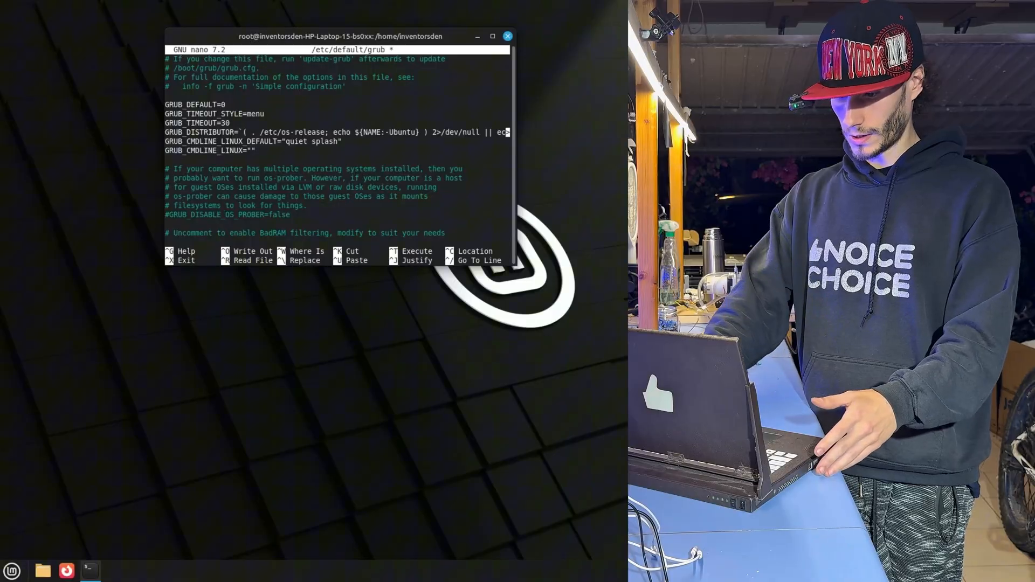
pyautogui.press('Delete')
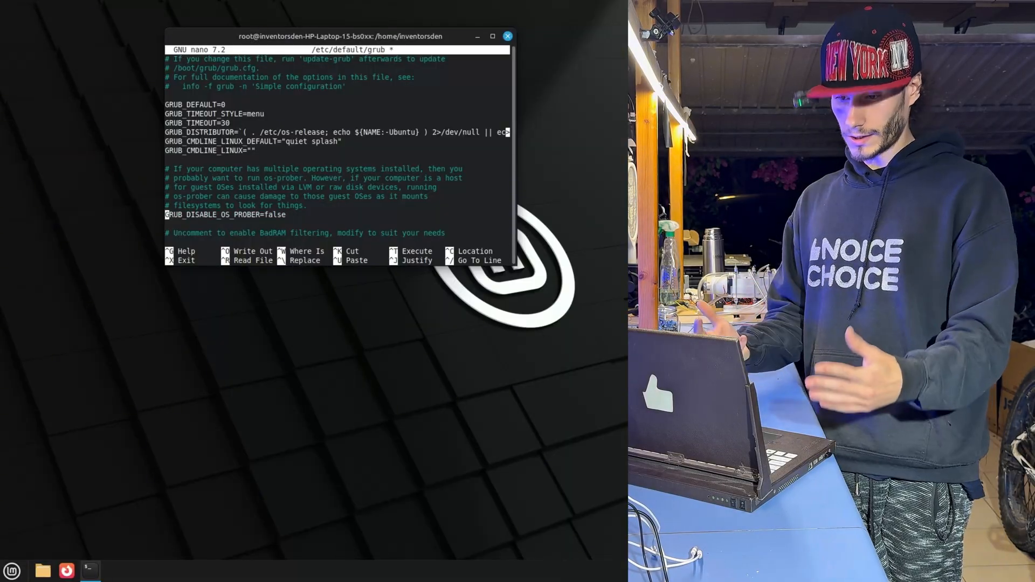
pyautogui.press('ctrl+o')
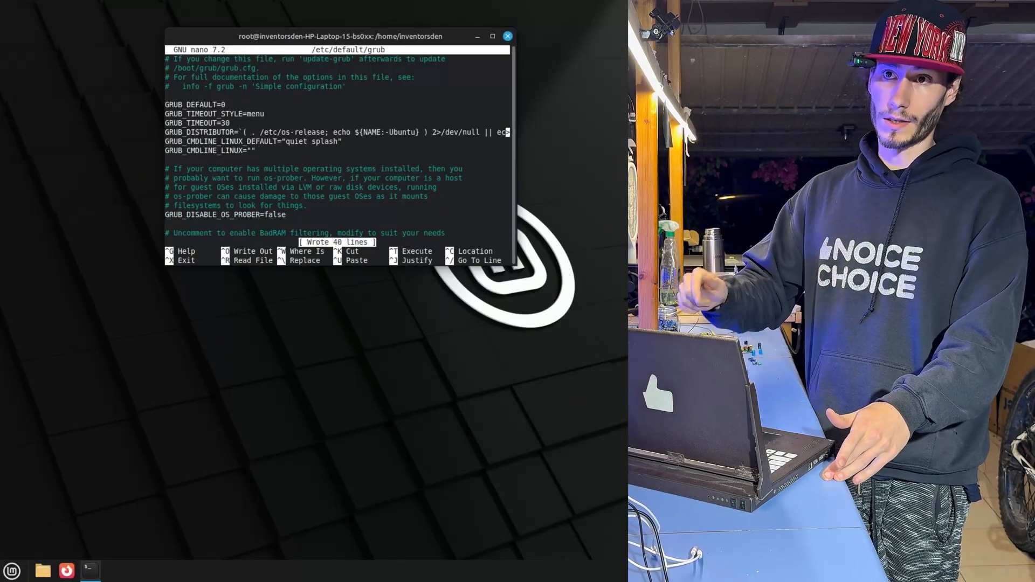
pyautogui.press('ctrl+x')
pyautogui.write('exit')
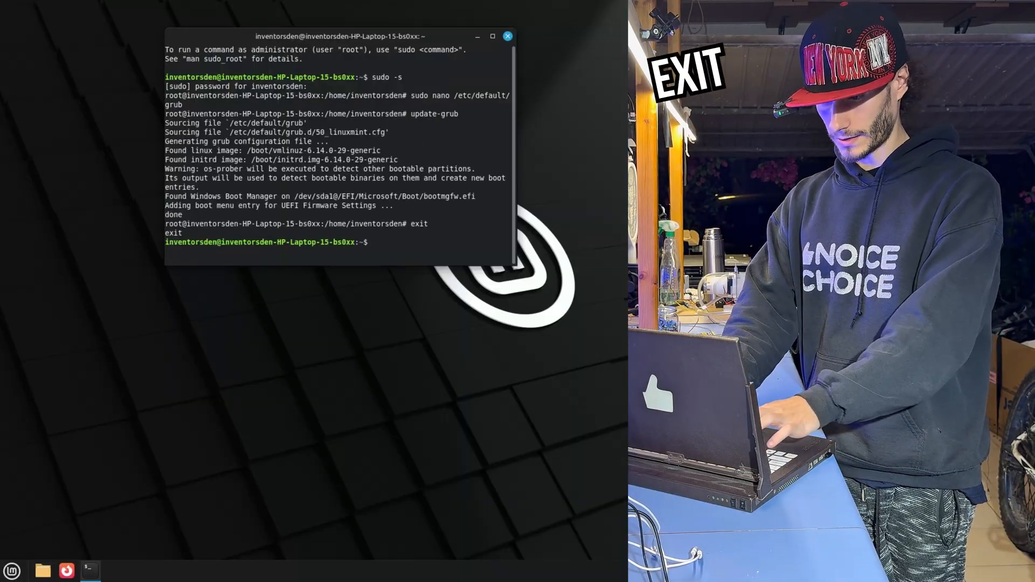
# - Run update-grub to add the Windows Boot Manager entry, then exit the root shell
pyautogui.click(11, 570)
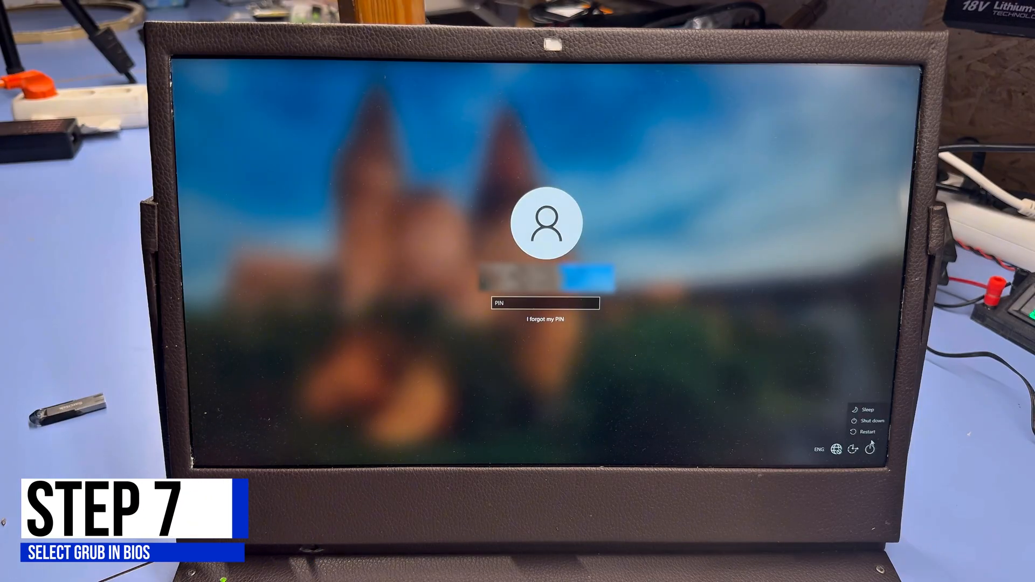
# - Restart the laptop from the Windows sign-in screen into the firmware setup
pyautogui.click(867, 433)
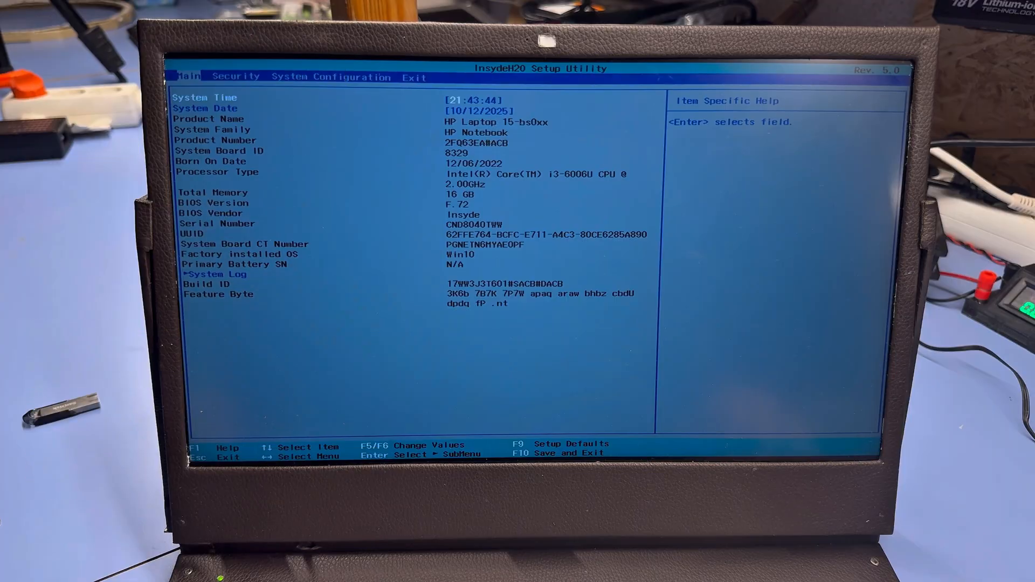
# - In System Configuration > Boot Options, move ubuntu to the top of the OS boot manager order with F6
pyautogui.click(333, 77)
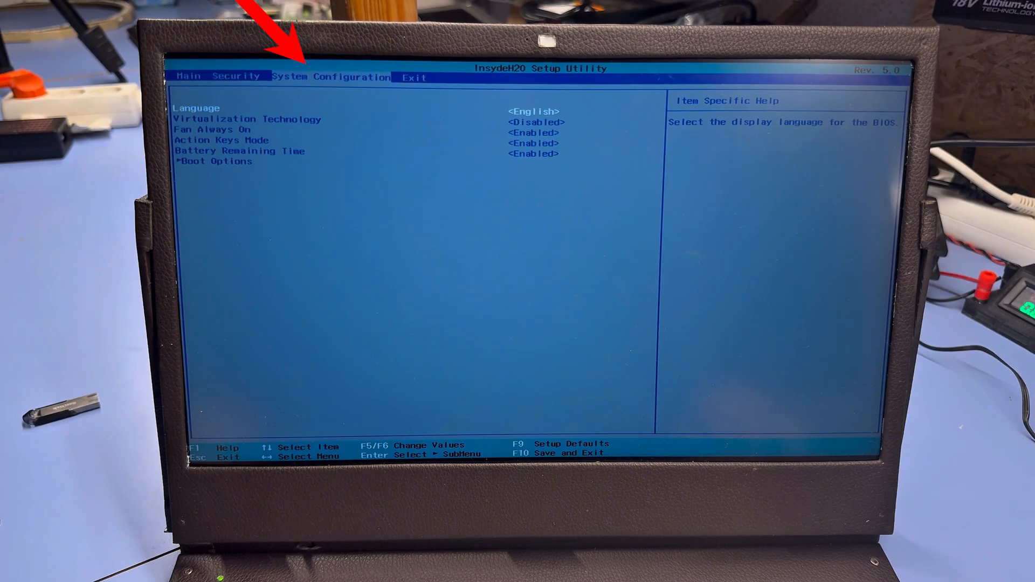
pyautogui.press('Down')
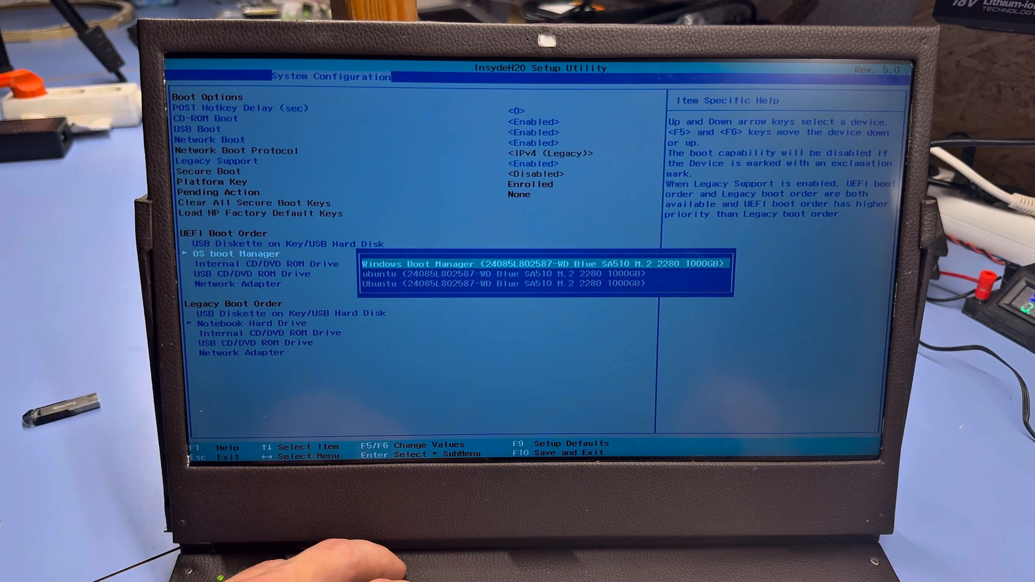
pyautogui.press('F6')
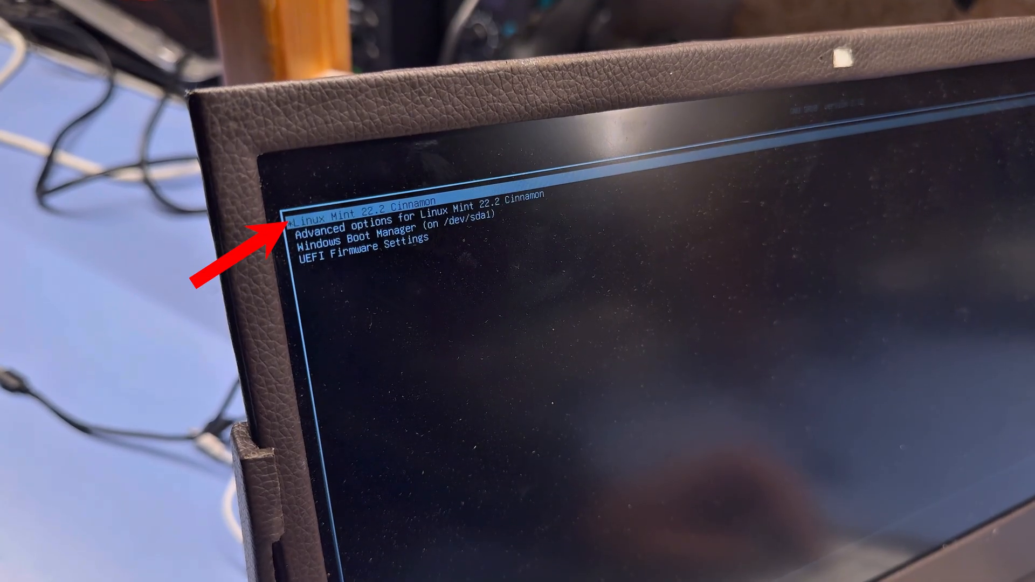
# - Browse the GRUB entries and boot Linux Mint 22.2 Cinnamon
pyautogui.press('Down')
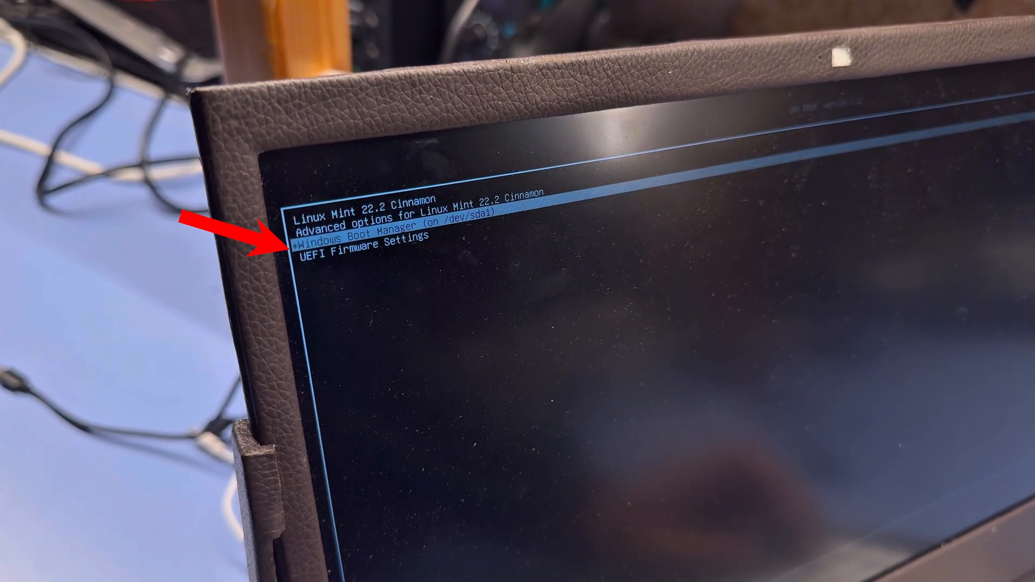
pyautogui.press('up')
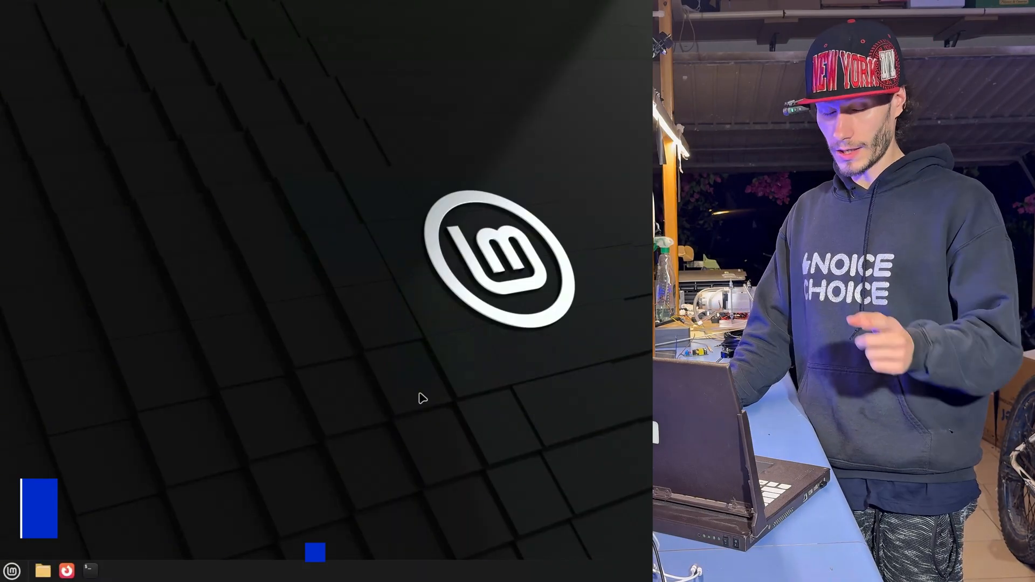
pyautogui.moveTo(66, 570)
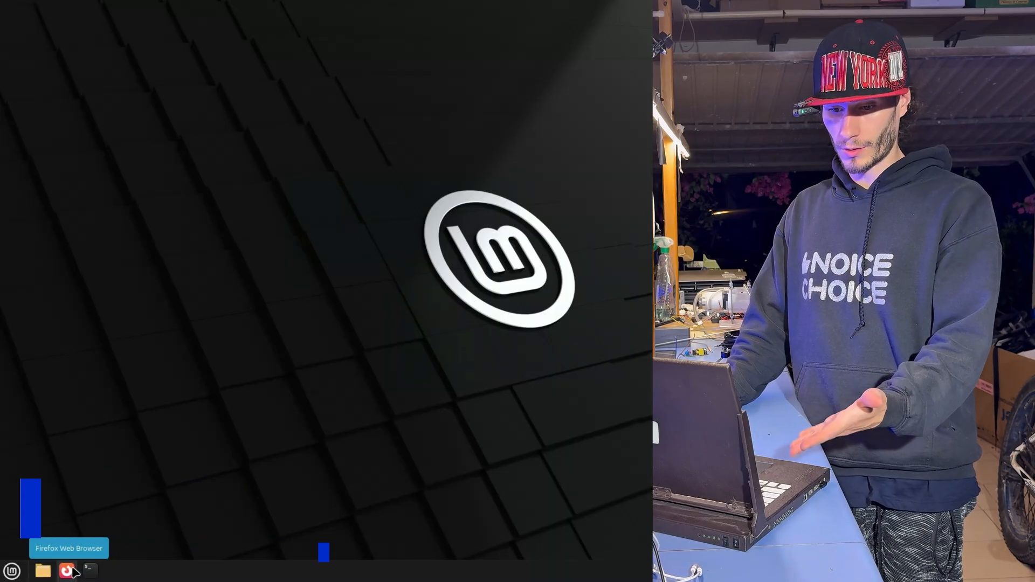
# - Open Files from the panel and mount the 500 GB Windows volume under Devices
pyautogui.click(10, 570)
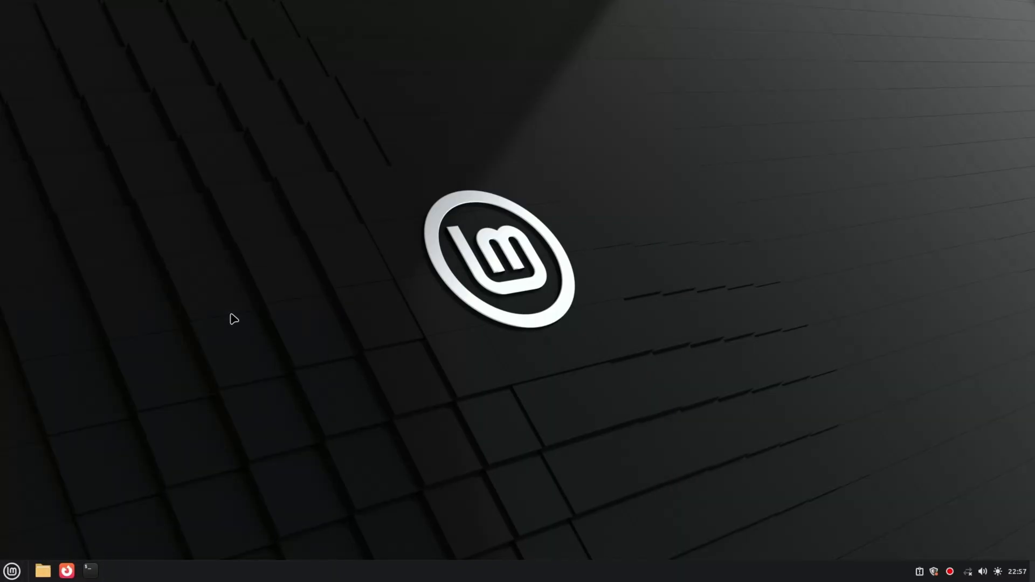
pyautogui.click(113, 570)
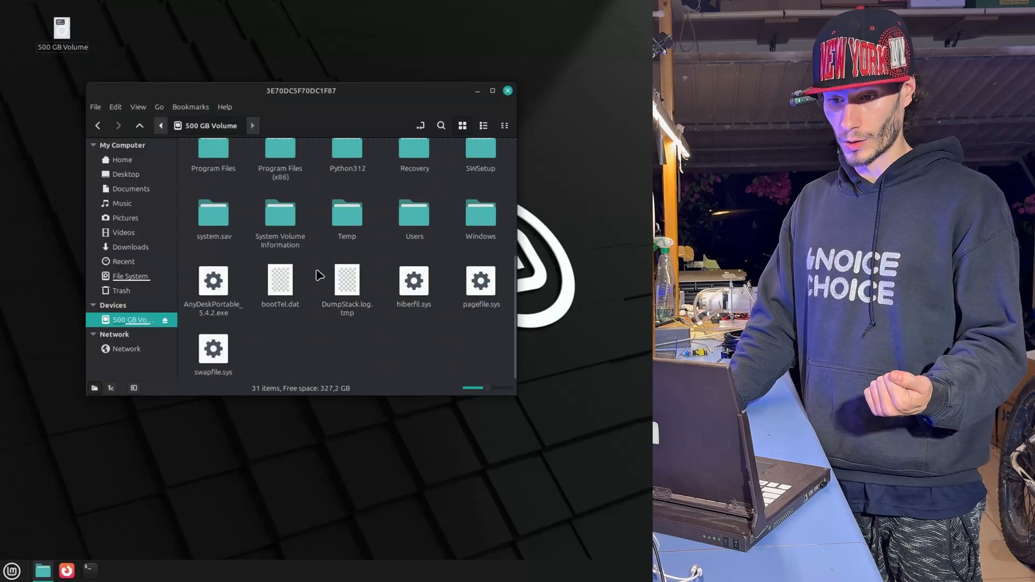
# - Open the Windows volume's Users folder and then the Custom user profile folder
pyautogui.doubleClick(414, 218)
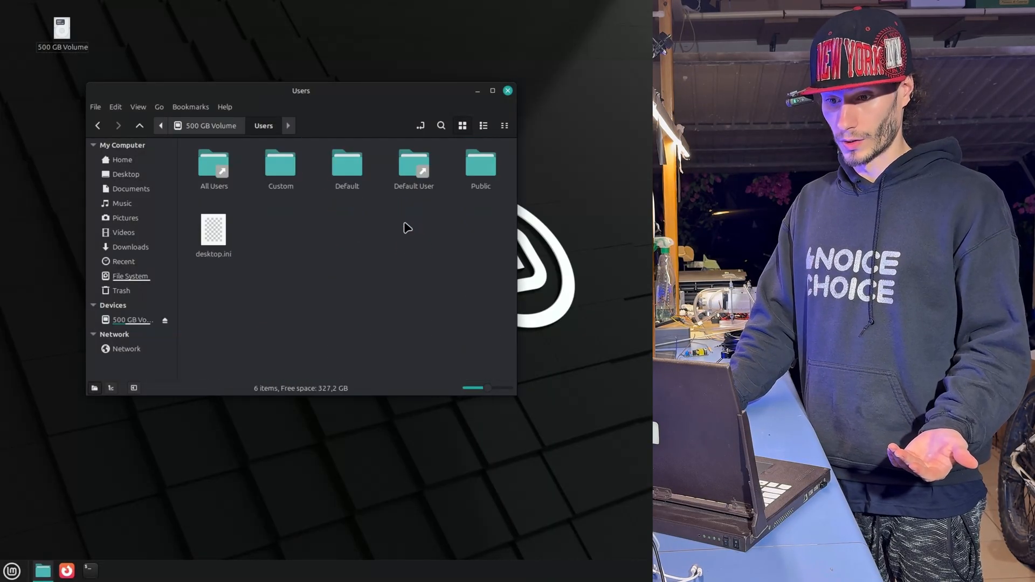
pyautogui.doubleClick(280, 164)
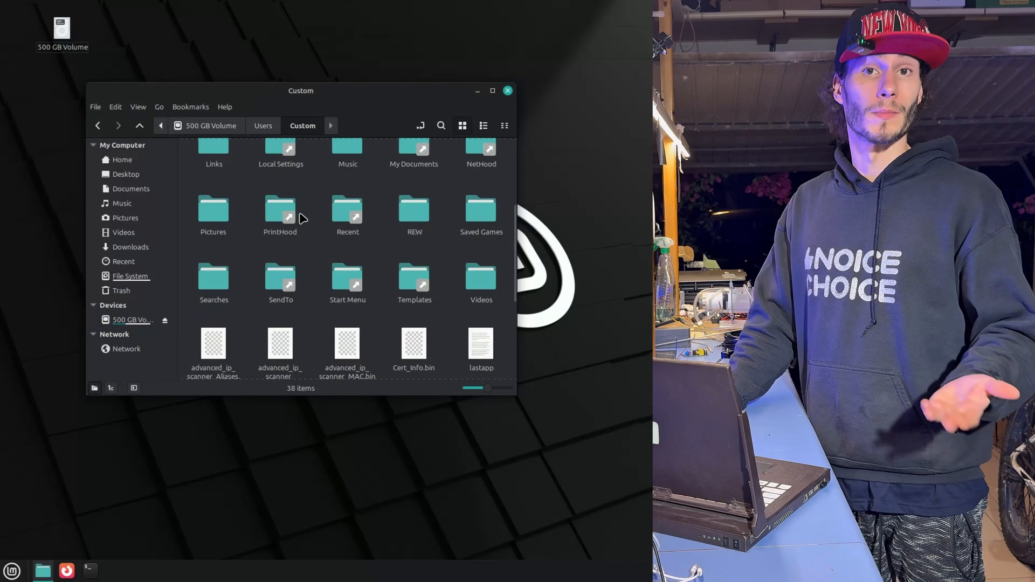